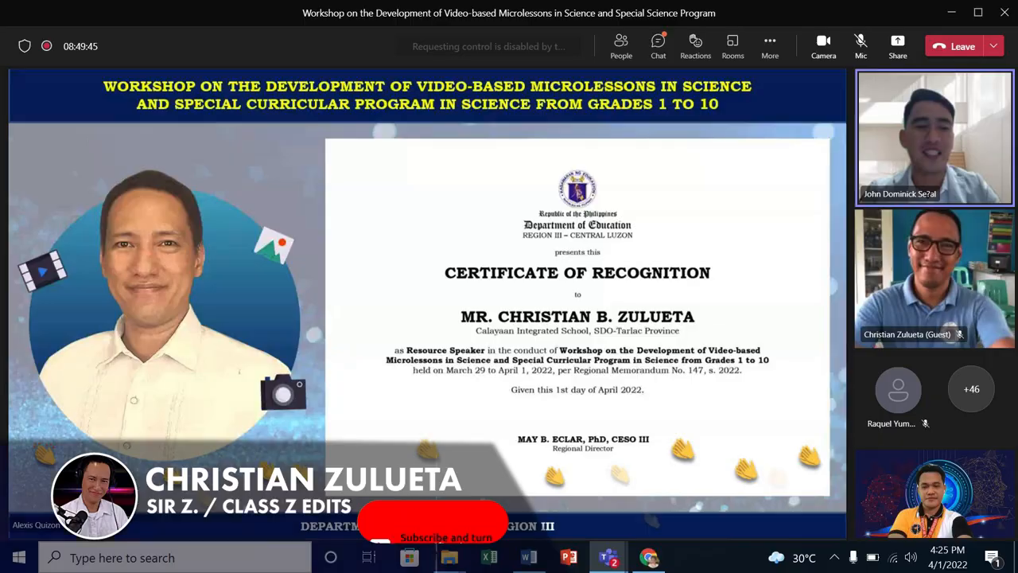
Step: Leave the Teams meeting window so the blank Word document is in view
click(528, 556)
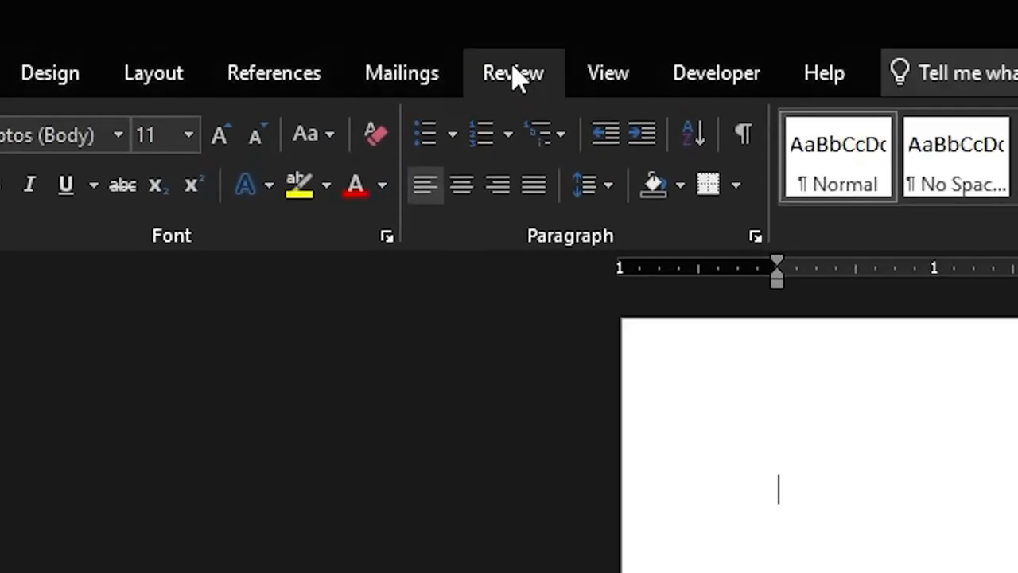
Step: Show Word's Review tools where Read Aloud is available
click(513, 74)
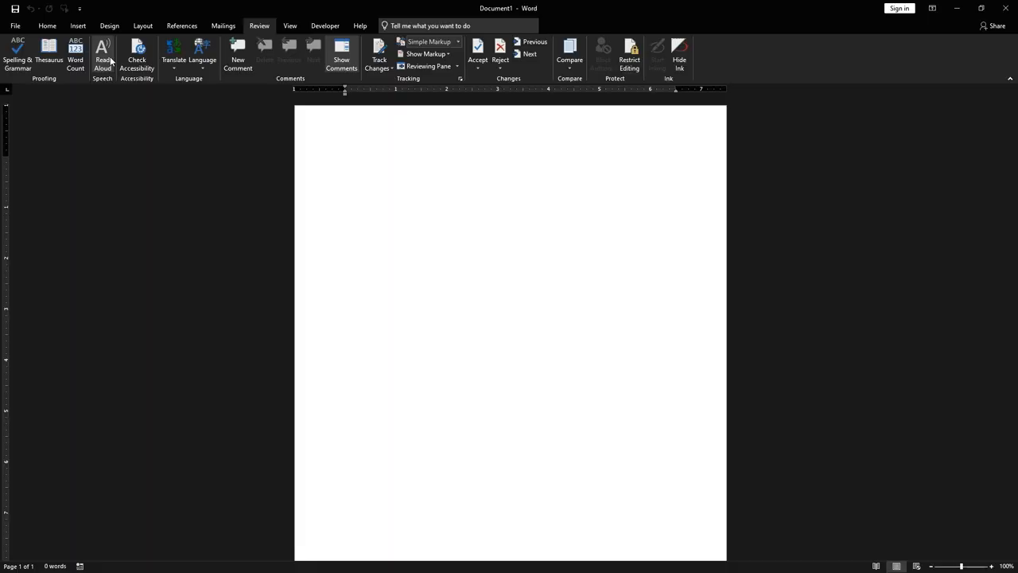
mouse_move(102, 56)
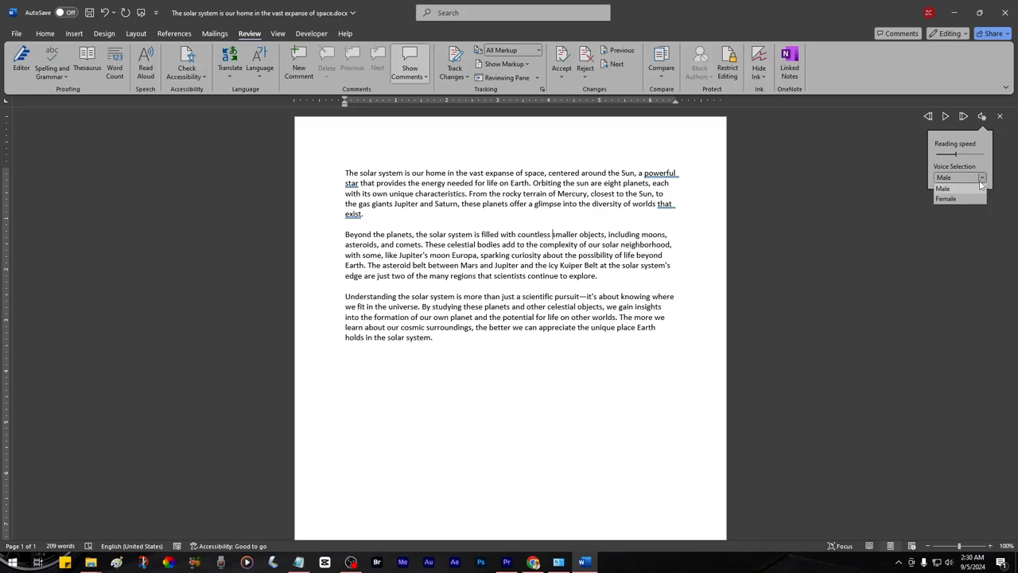
Step: Stop the Read Aloud session and return to the plain script
click(981, 178)
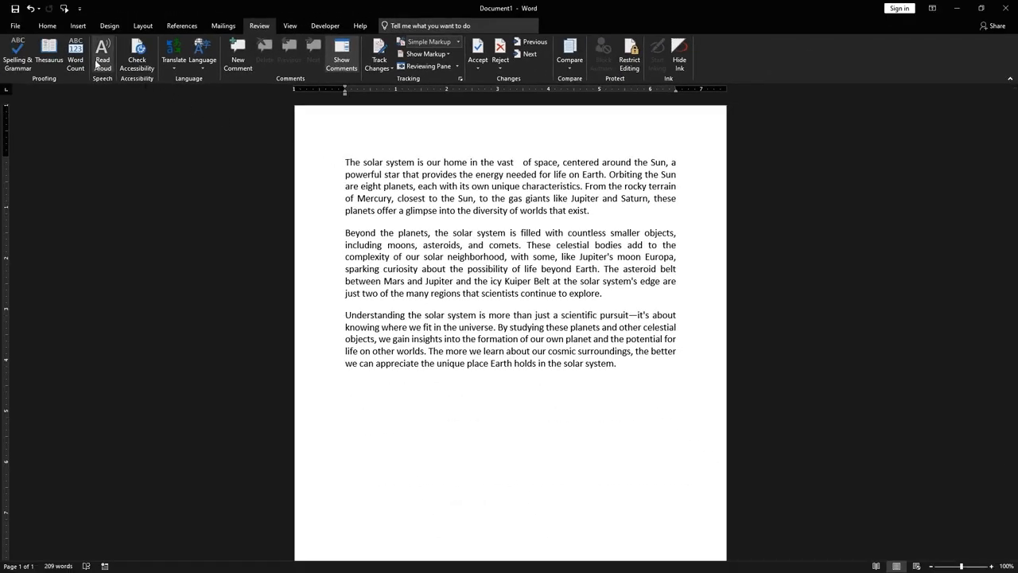
click(102, 55)
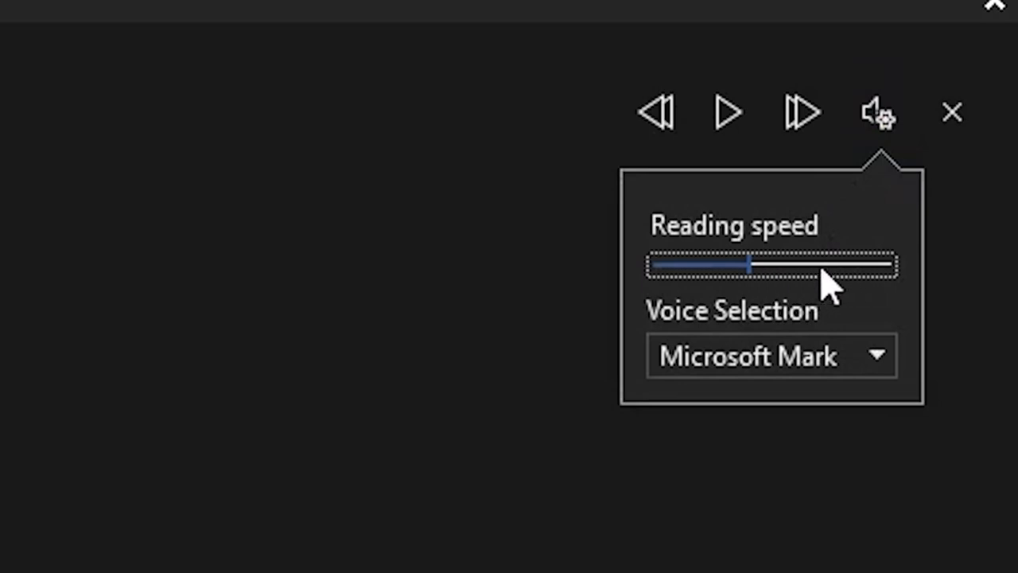
mouse_move(827, 289)
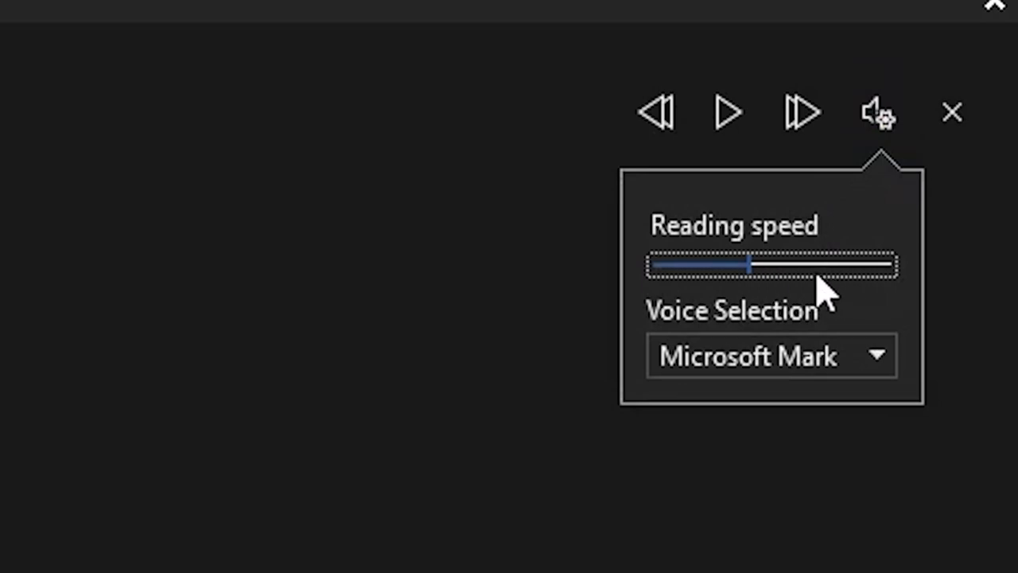
mouse_move(851, 315)
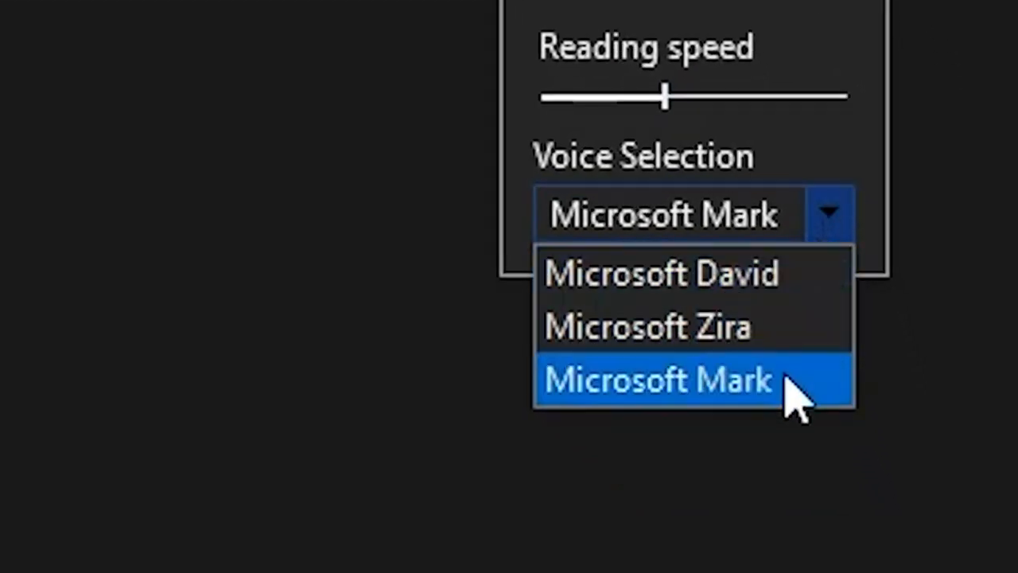
Step: Choose Microsoft Mark as the Read Aloud voice
click(658, 381)
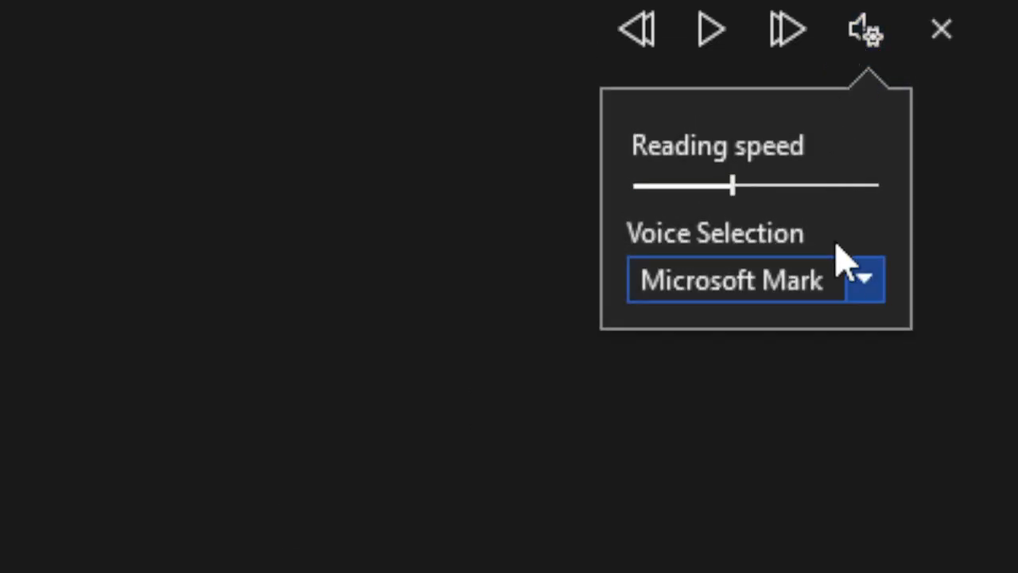
Step: Review the available voices and keep Microsoft Mark selected
click(865, 280)
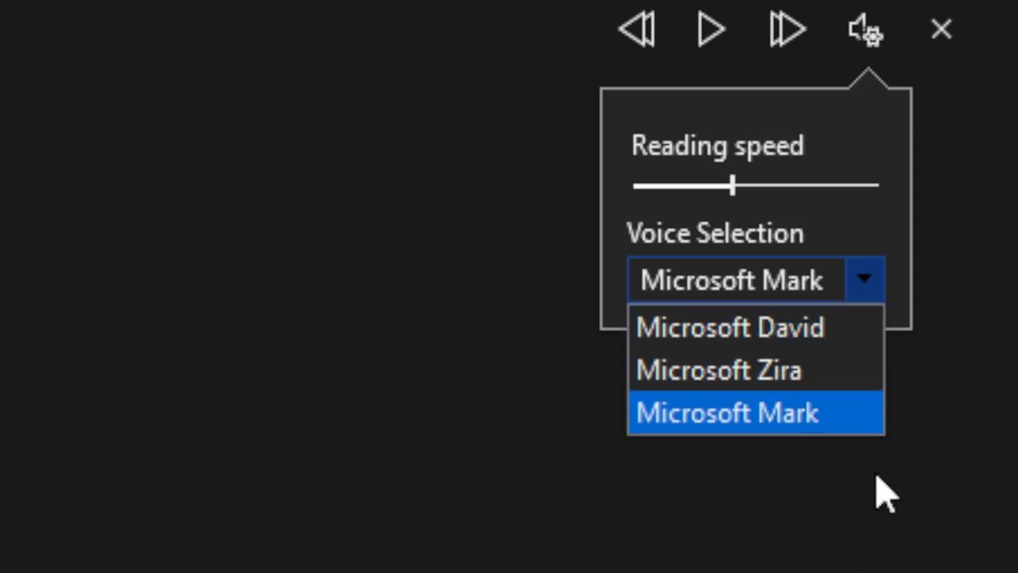
mouse_move(835, 433)
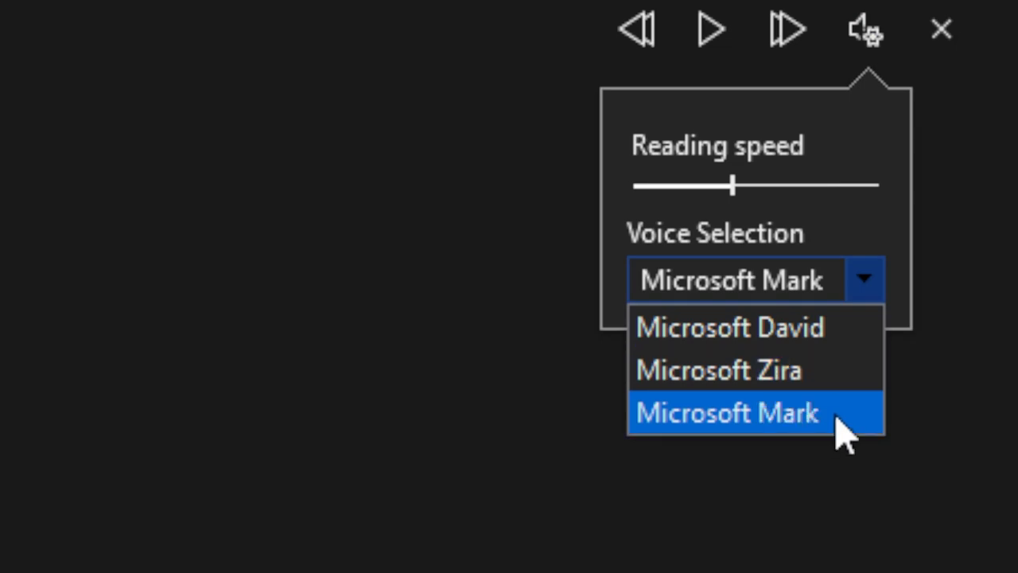
mouse_move(884, 493)
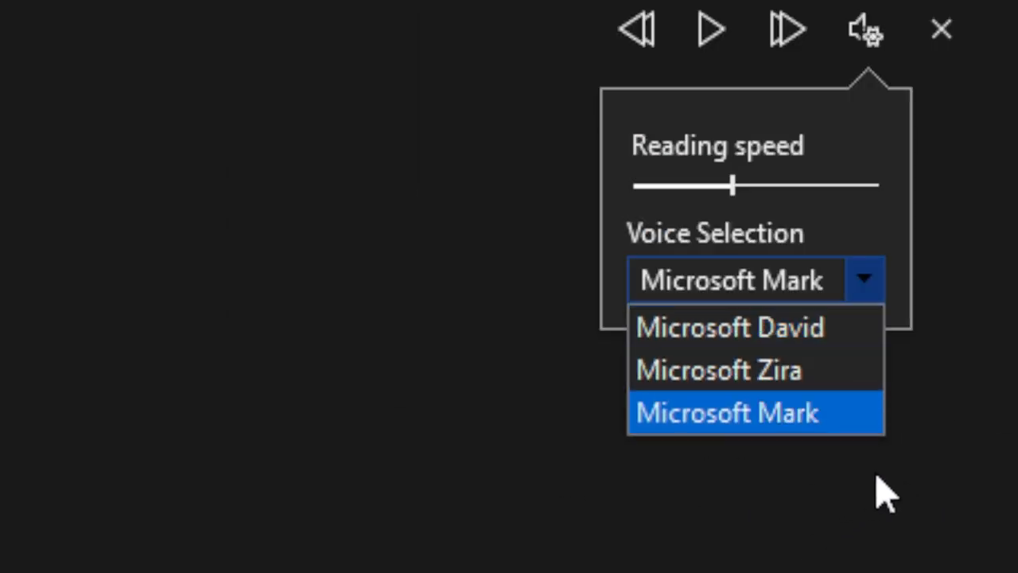
click(727, 412)
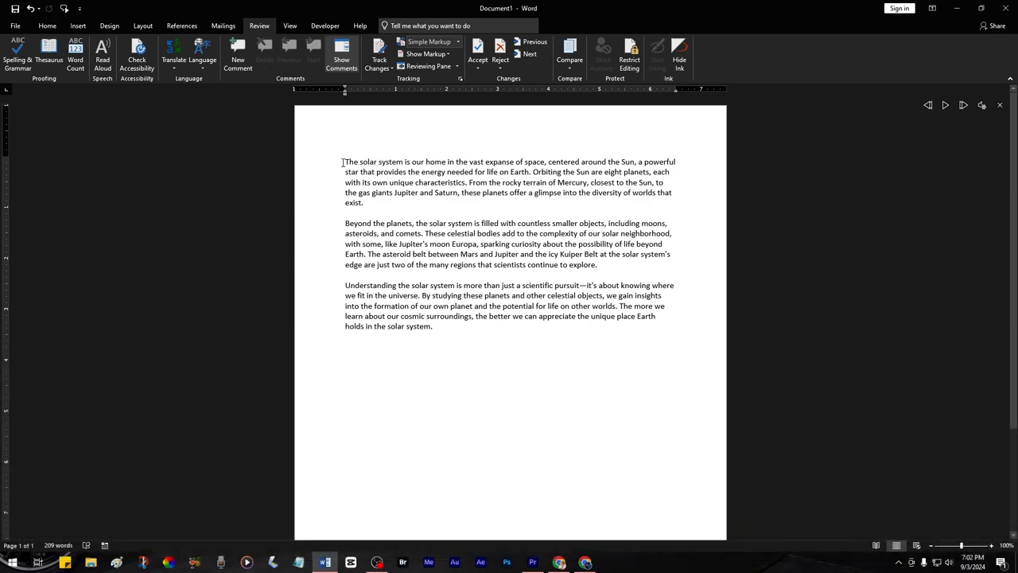
Step: Start reading the script aloud and jump back to the paragraph beginning with Ctrl+Left
key(ctrl+Left)
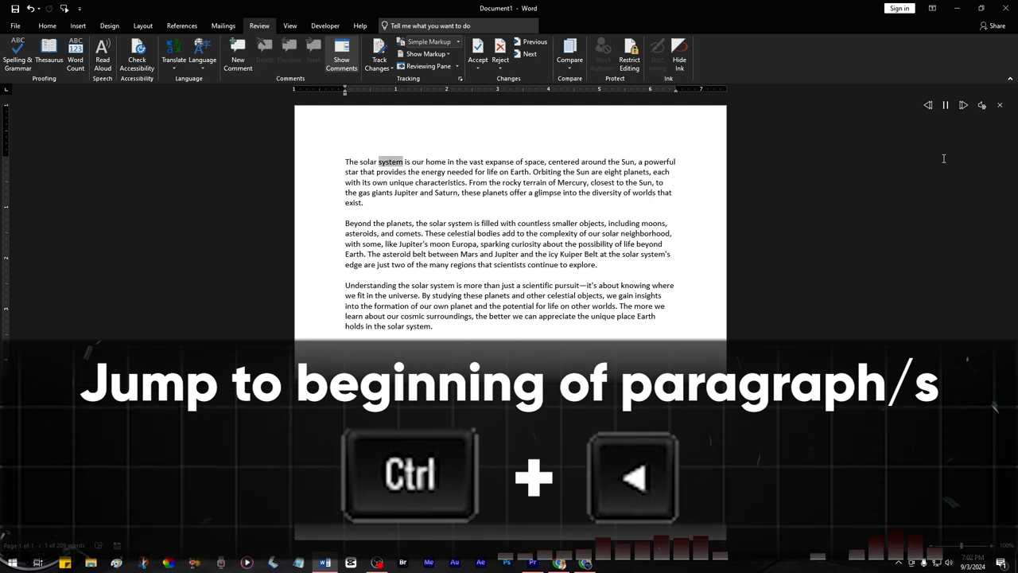
key(ctrl+left)
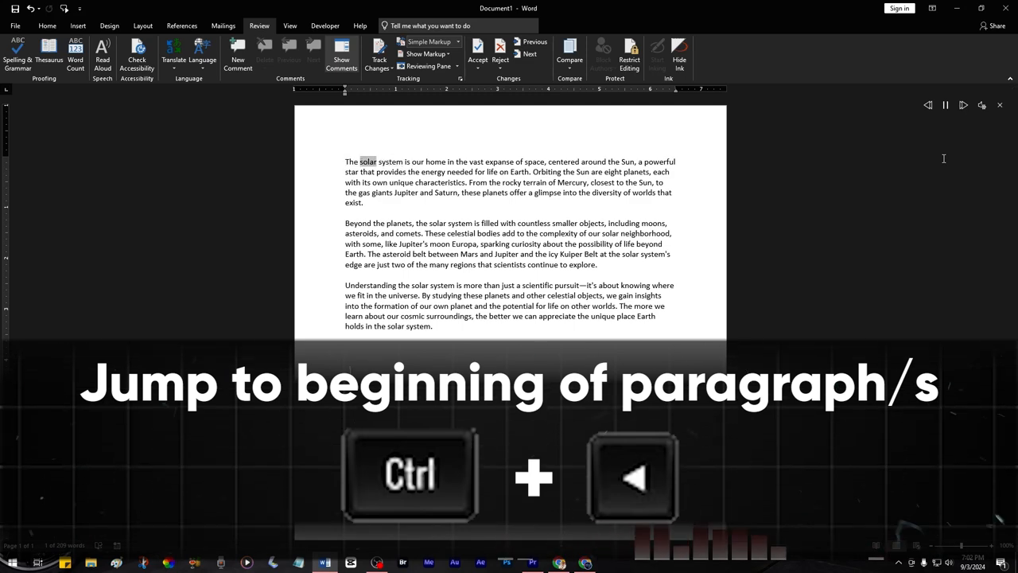
key(ctrl+Left)
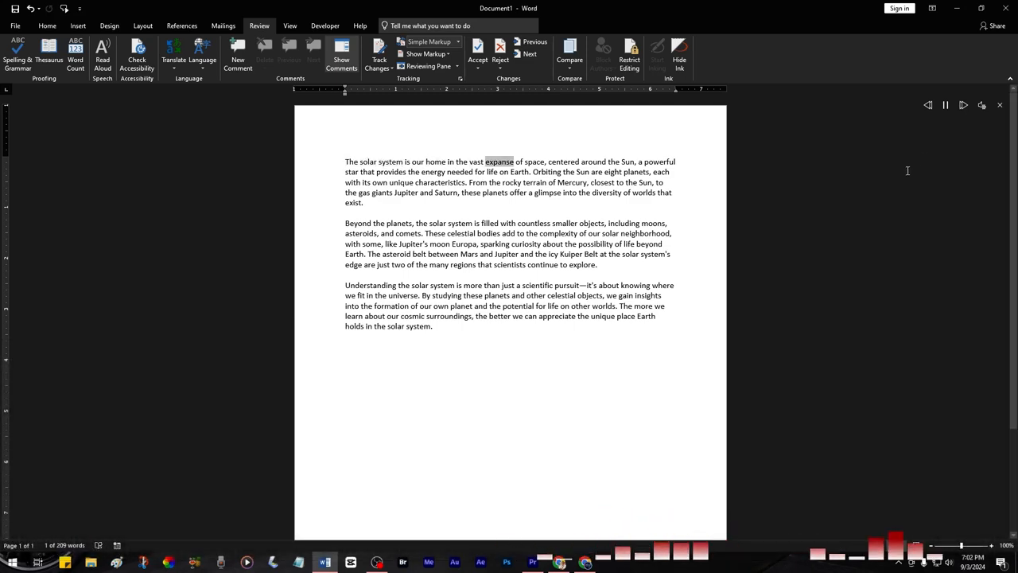